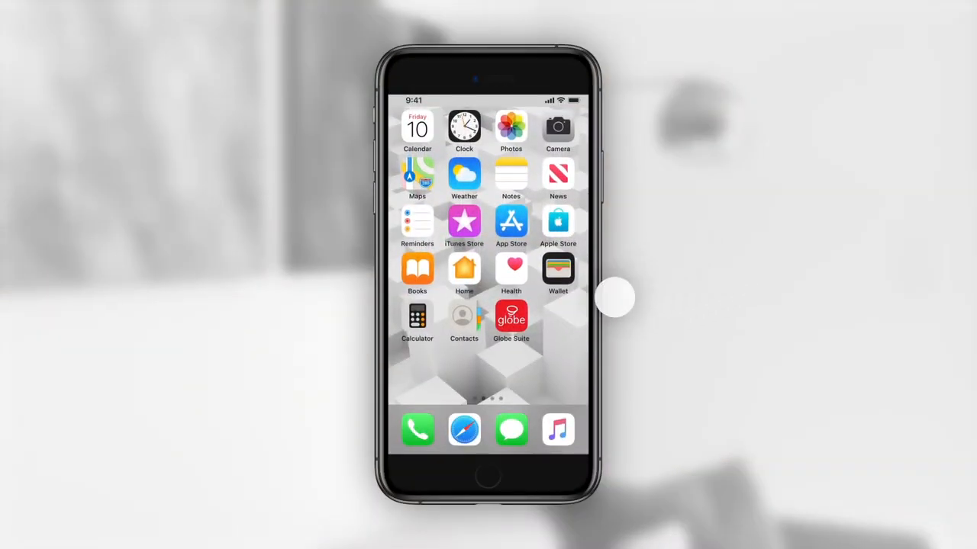
Step: Launch Globe Suite and open the Desk Lamp smart plug's controls
click(511, 317)
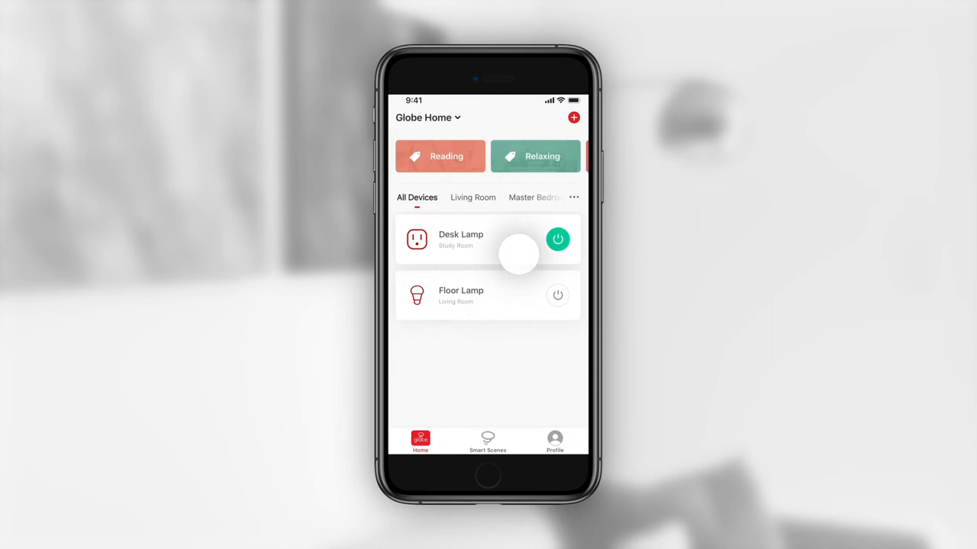
click(460, 238)
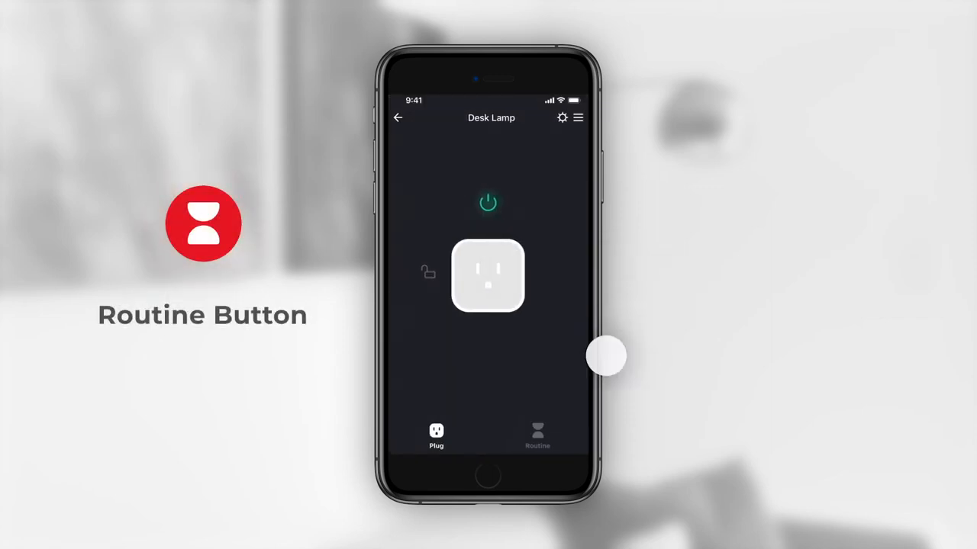
Step: Switch on the Desk Lamp's Auto Off routine and open its settings
click(537, 435)
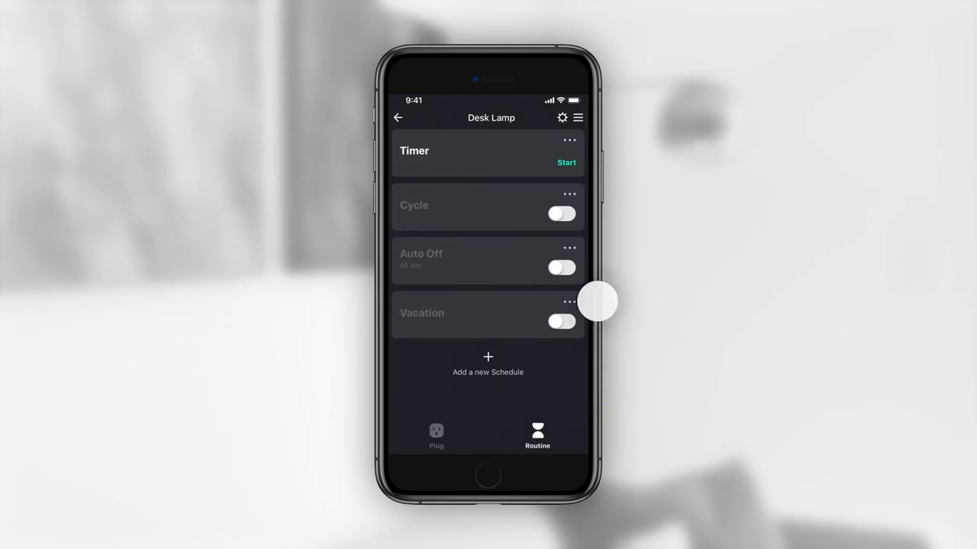
click(561, 267)
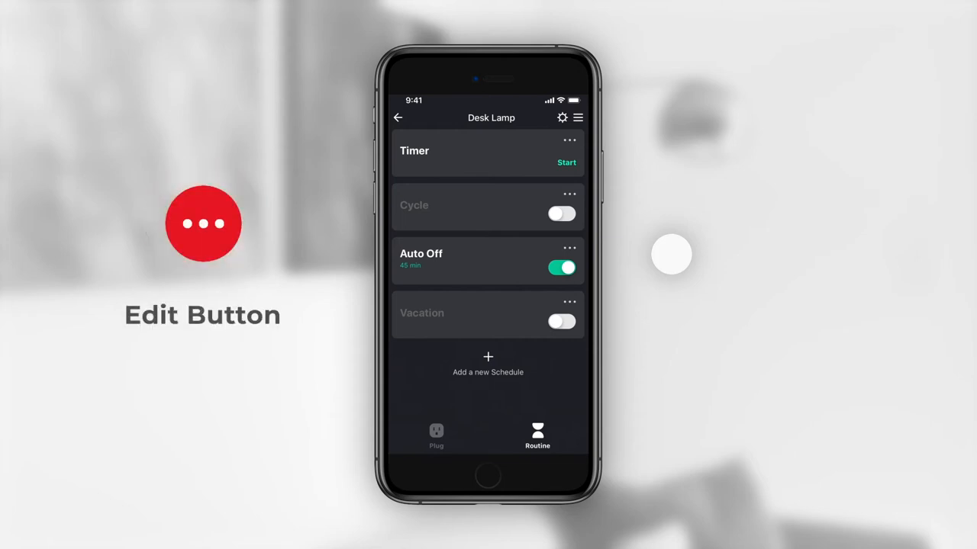
click(488, 259)
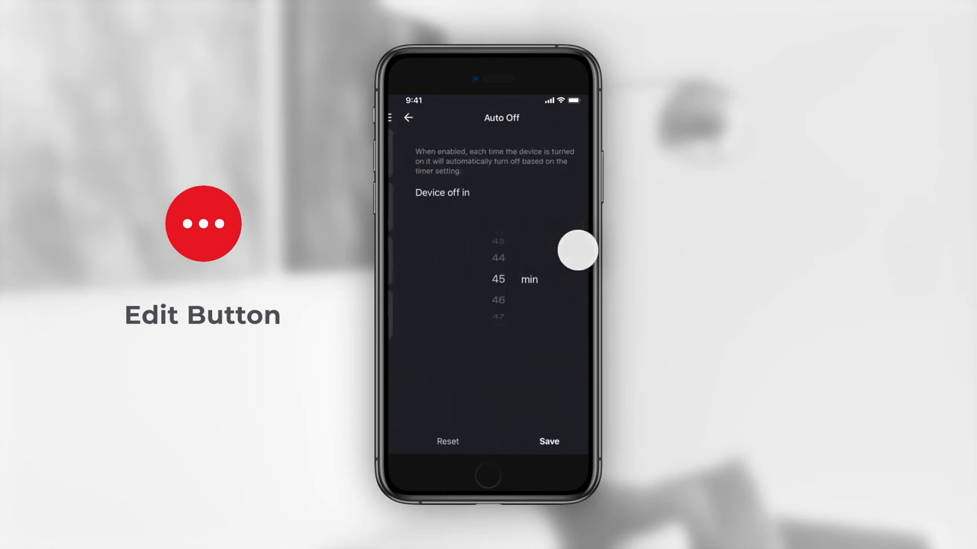
Step: Save a 30-minute Auto Off delay and return to the home device list
drag(578, 250, 538, 362)
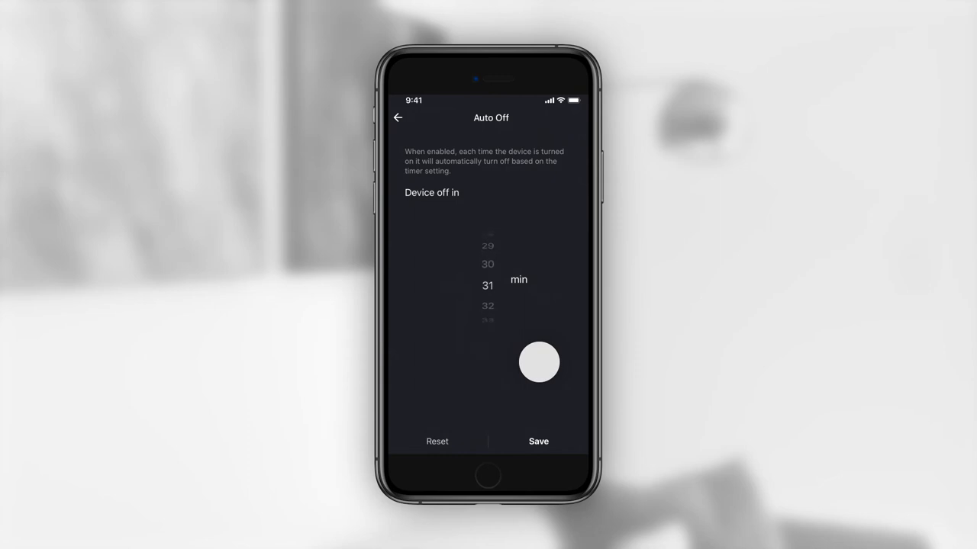
scroll(down, 3)
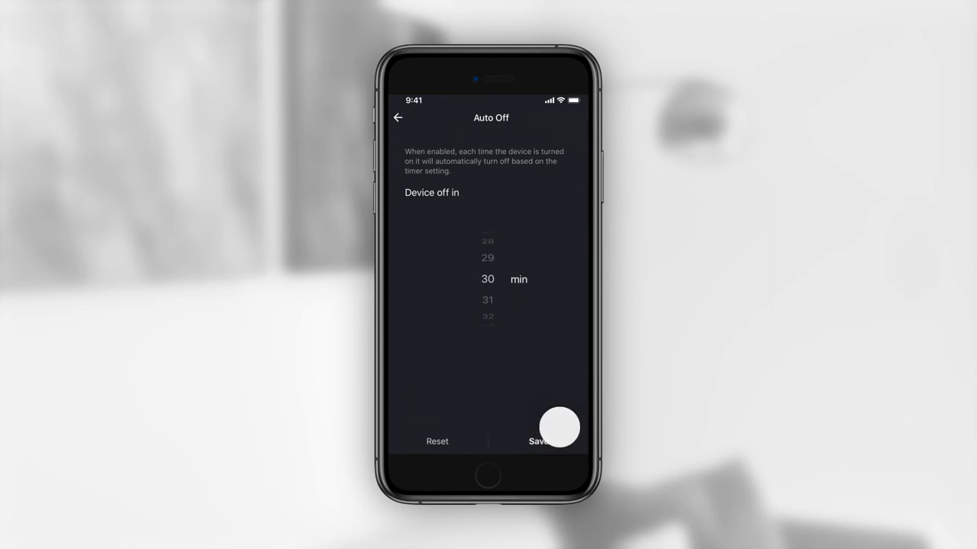
click(538, 441)
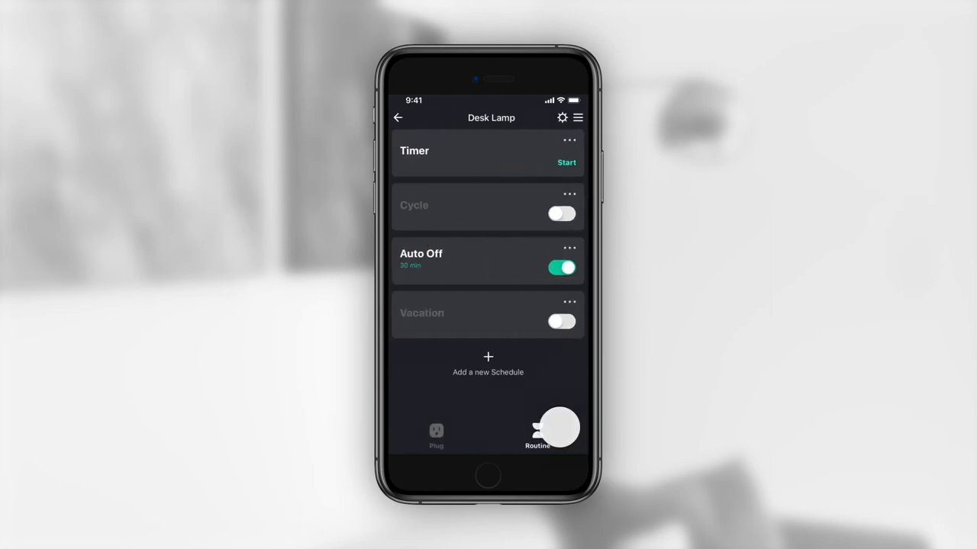
click(398, 117)
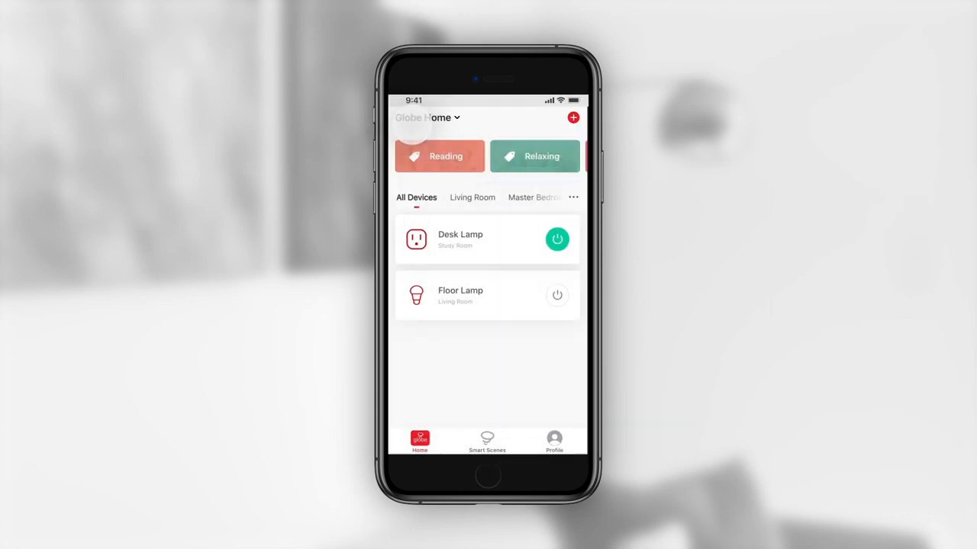